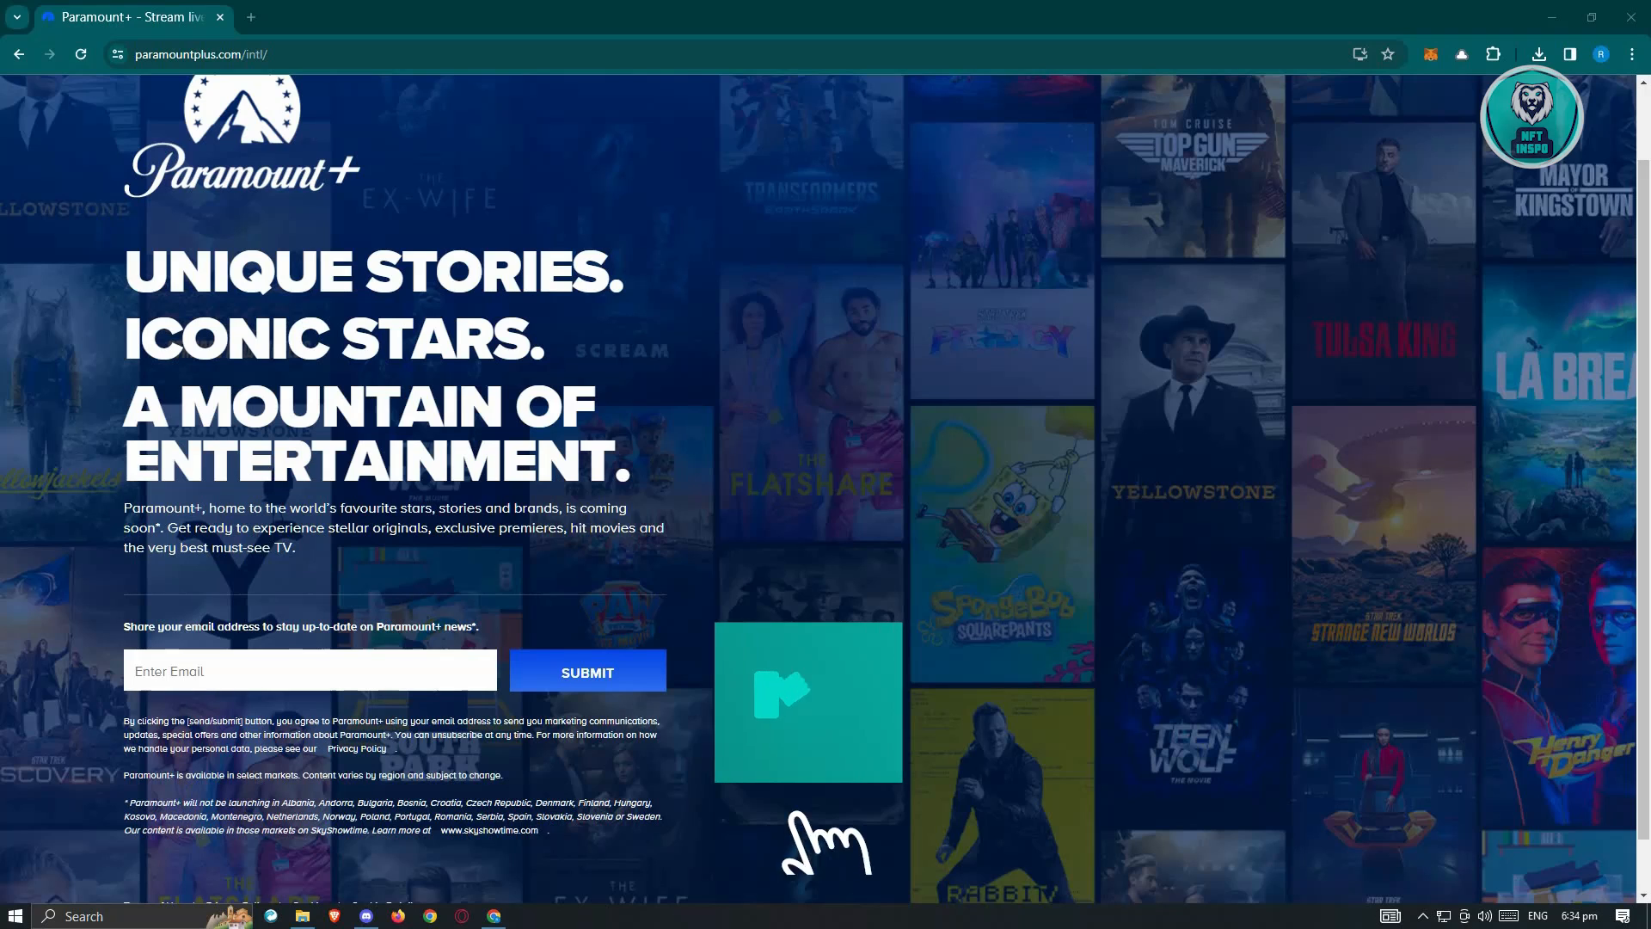
left_click(806, 700)
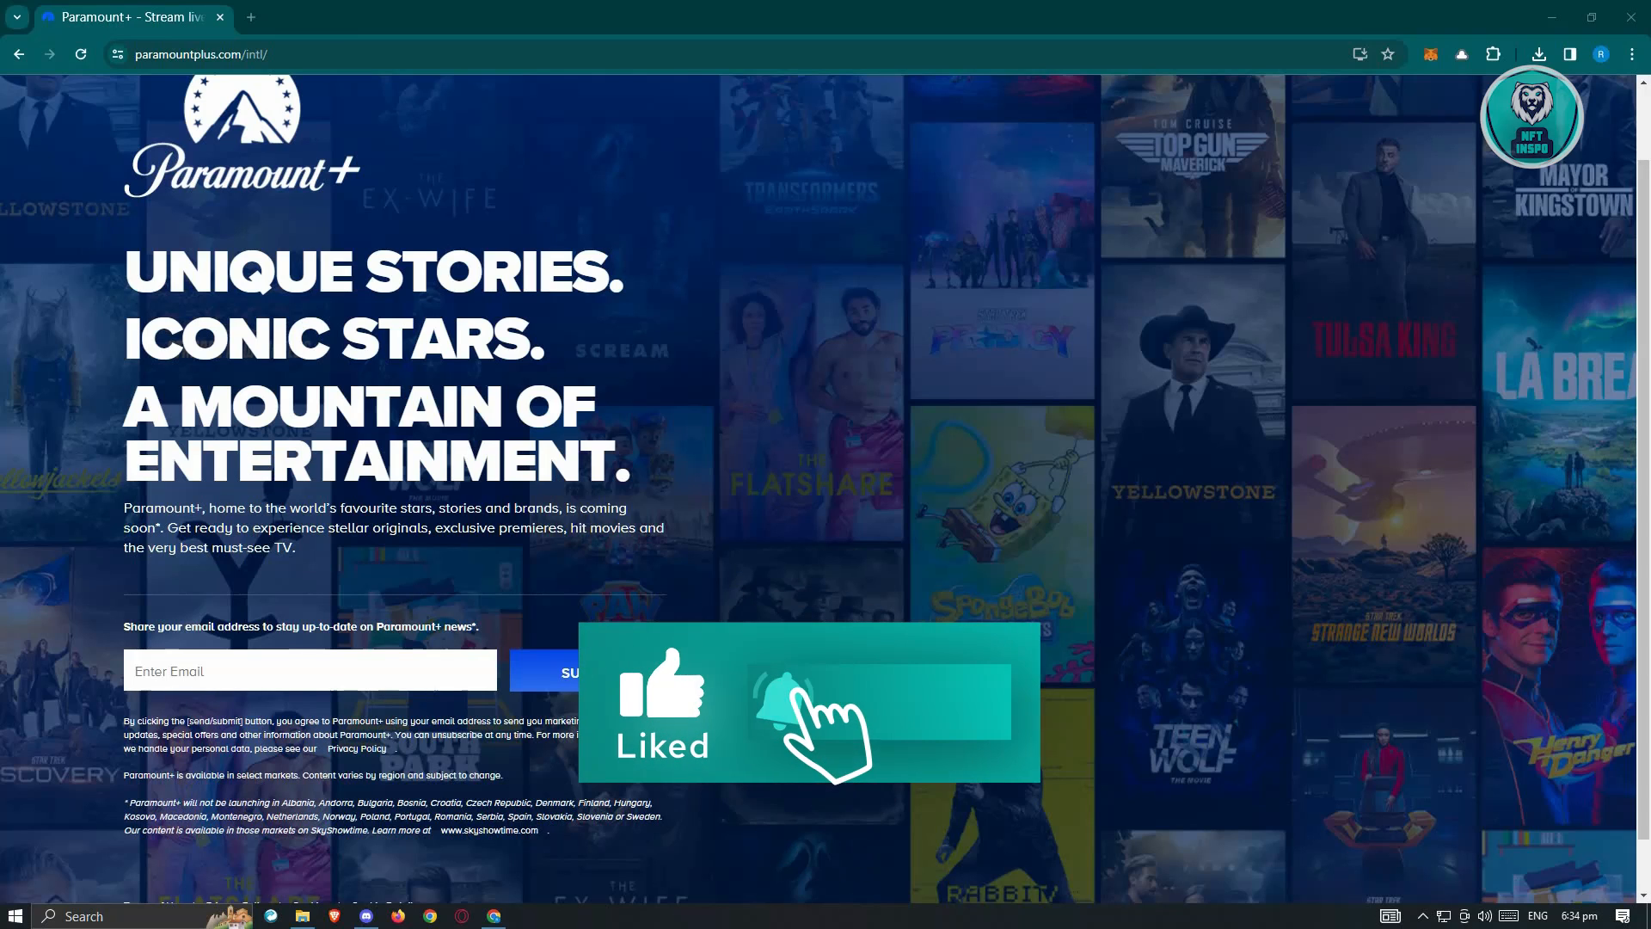